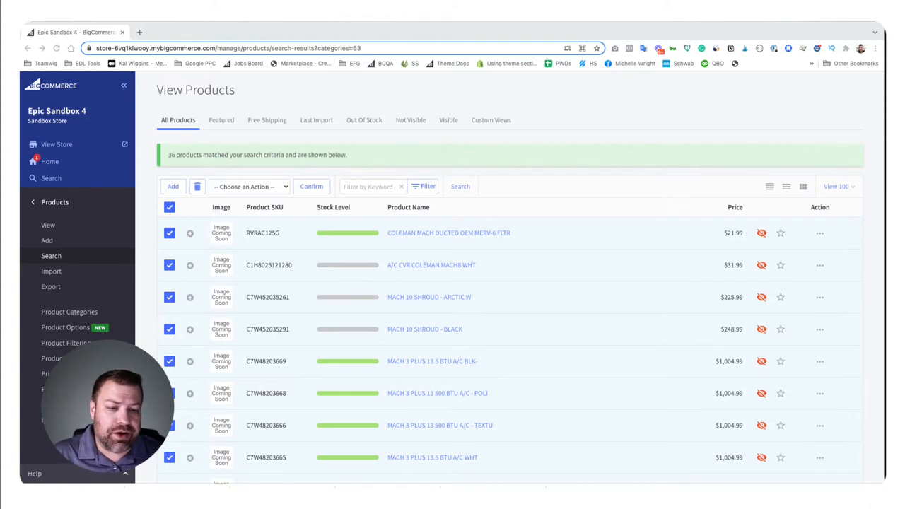
{"action": "mouse_move", "coordinate": [457, 104]}
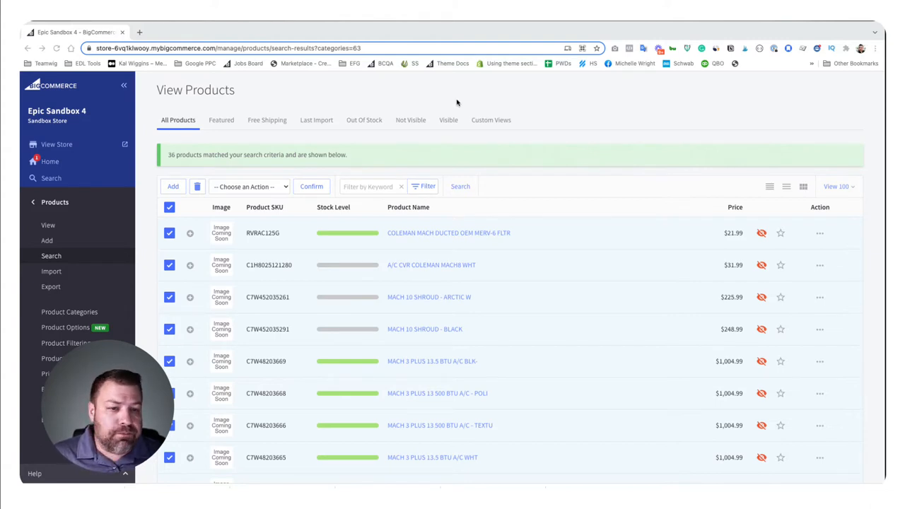
{"action": "mouse_move", "coordinate": [319, 94]}
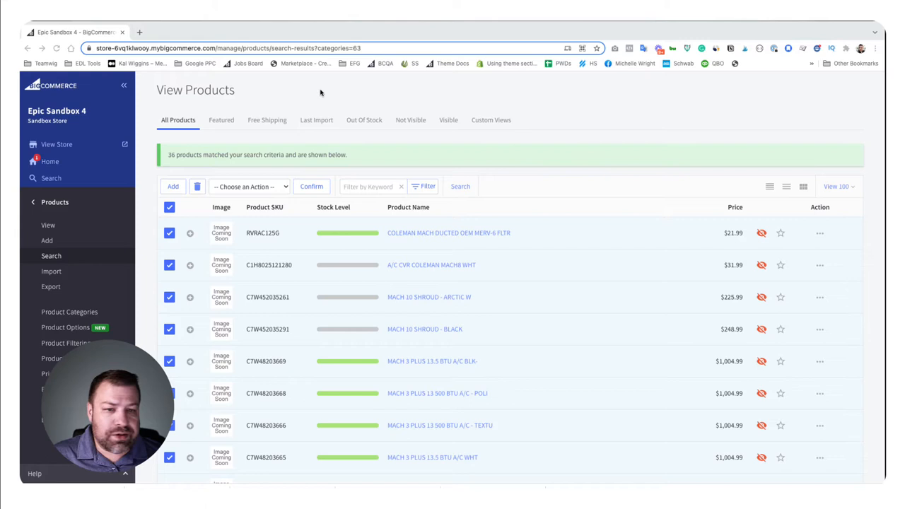
{"action": "mouse_move", "coordinate": [48, 224]}
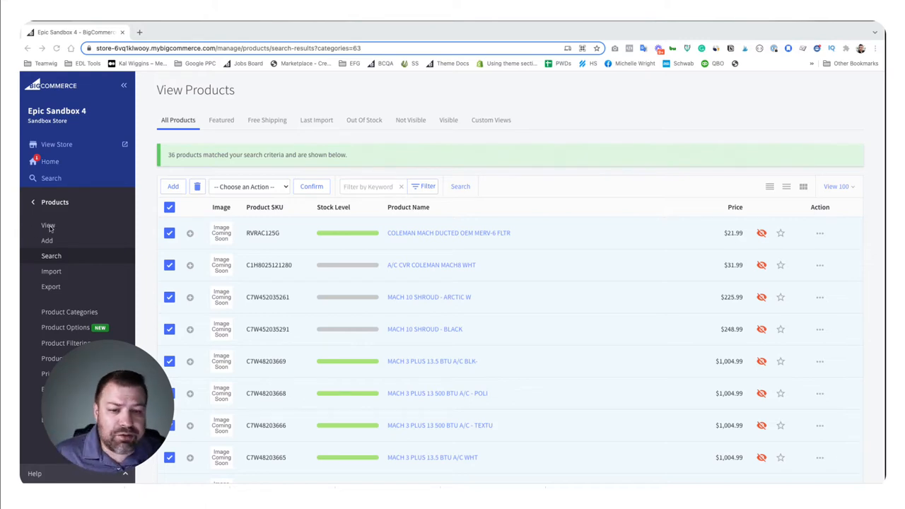
Step: Show the 46 visible products in the product list and select them all
{"action": "left_click", "coordinate": [48, 226]}
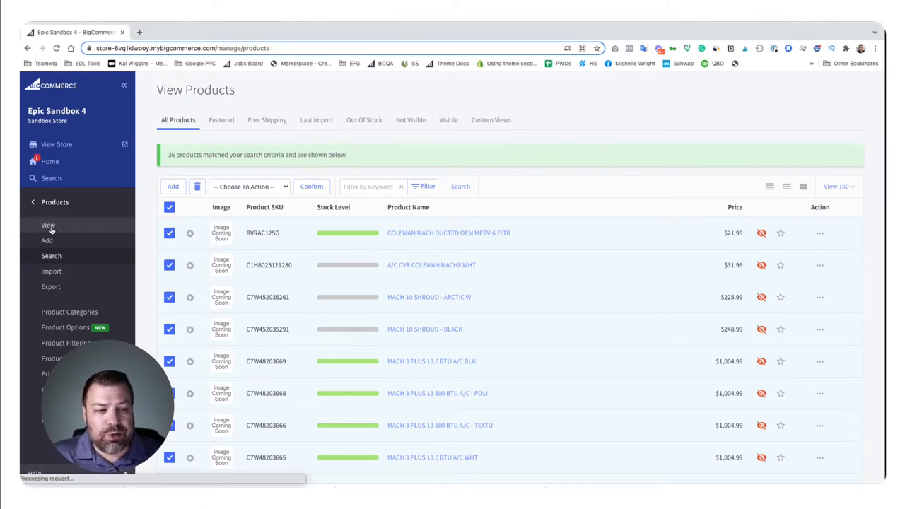
{"action": "left_click", "coordinate": [448, 118]}
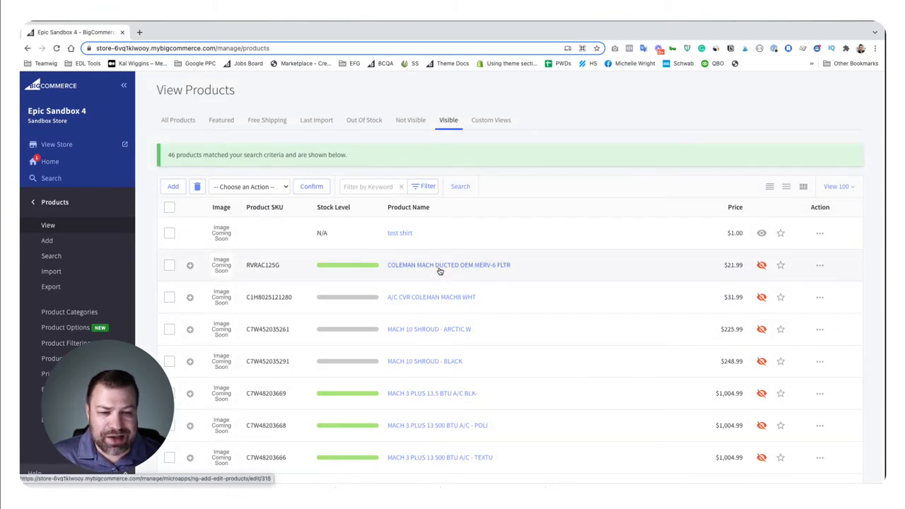
{"action": "mouse_move", "coordinate": [439, 270]}
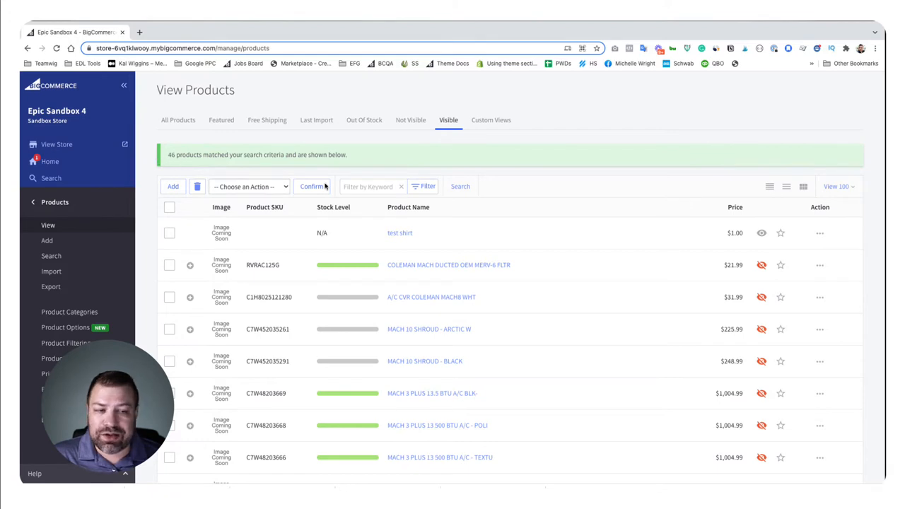
{"action": "left_click", "coordinate": [370, 186]}
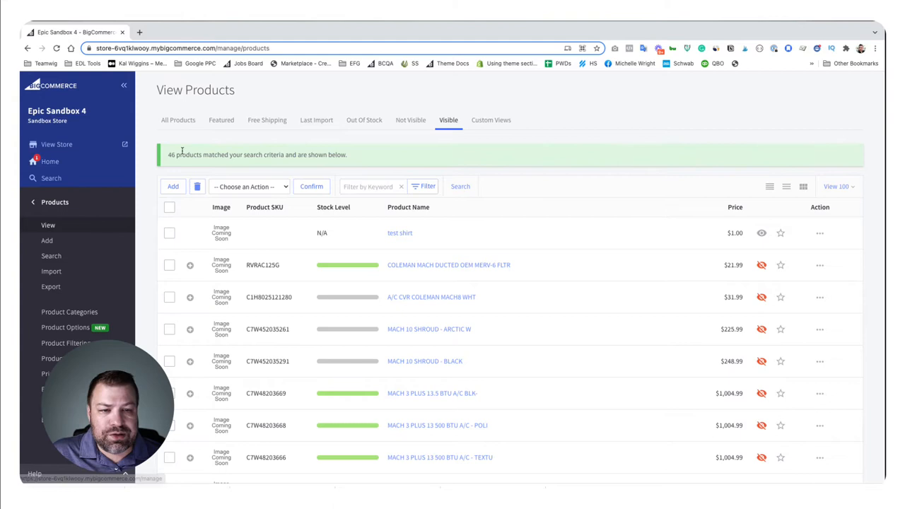
{"action": "left_click", "coordinate": [169, 206]}
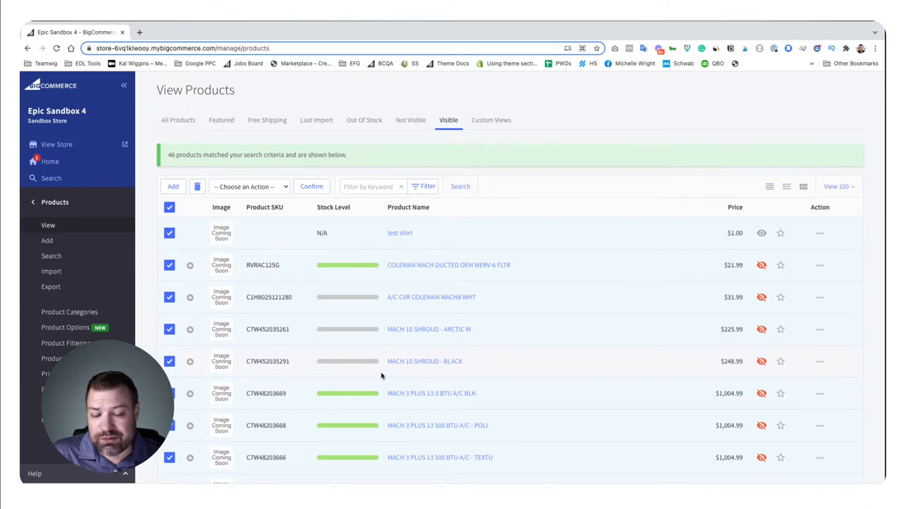
{"action": "mouse_move", "coordinate": [69, 312]}
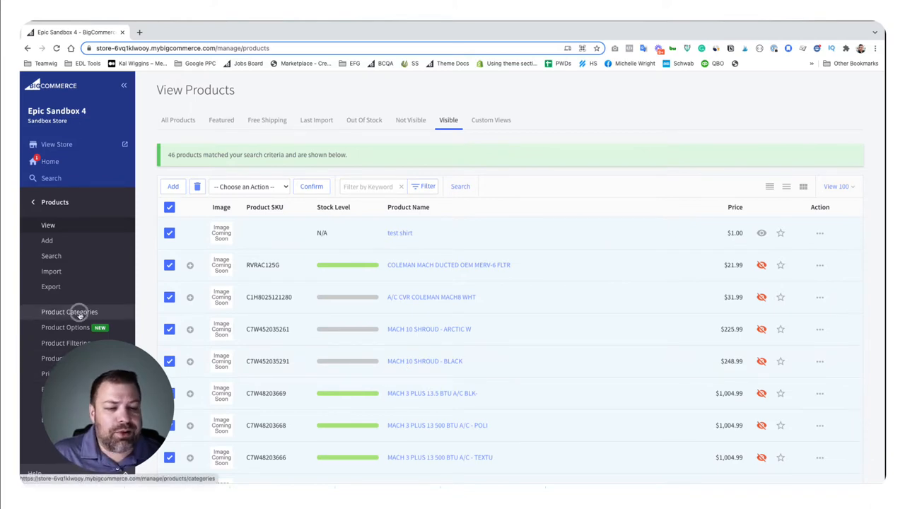
Step: View the Apparel category's 5 products from the categories list action menu
{"action": "left_click", "coordinate": [69, 312]}
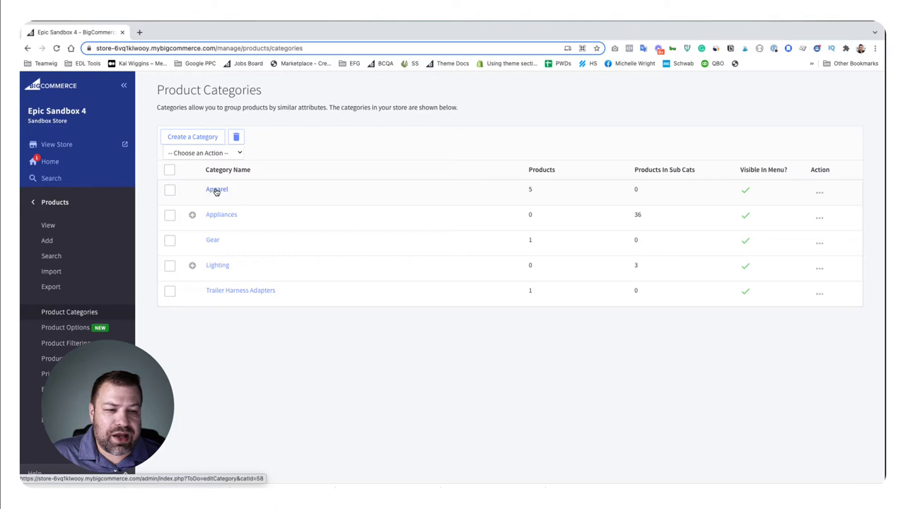
{"action": "left_click", "coordinate": [820, 192]}
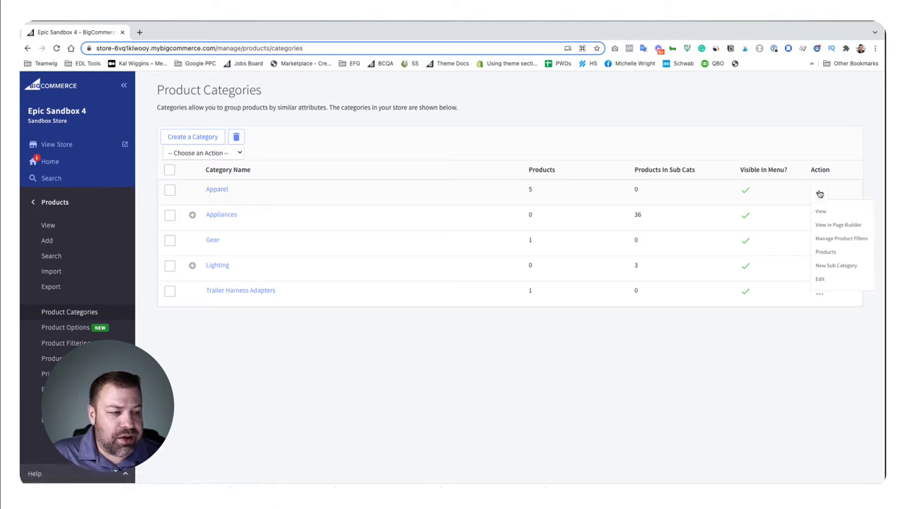
{"action": "mouse_move", "coordinate": [826, 252]}
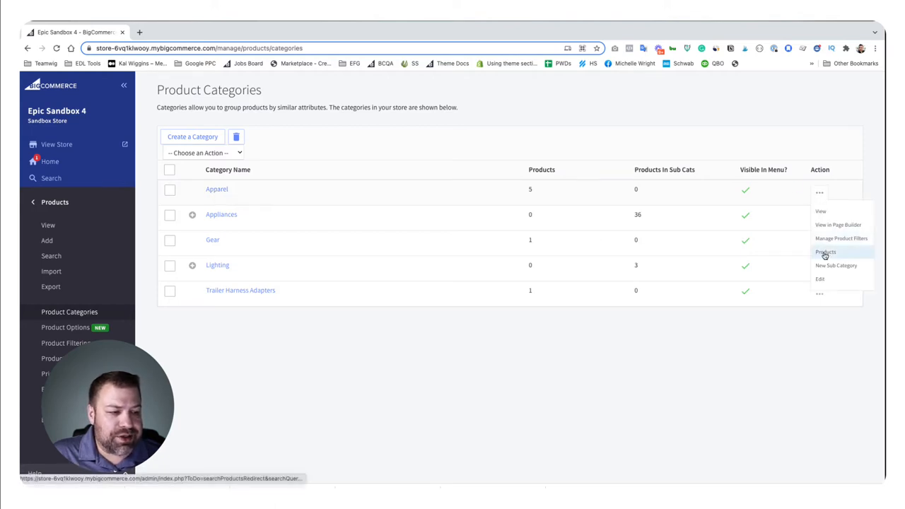
{"action": "left_click", "coordinate": [825, 252]}
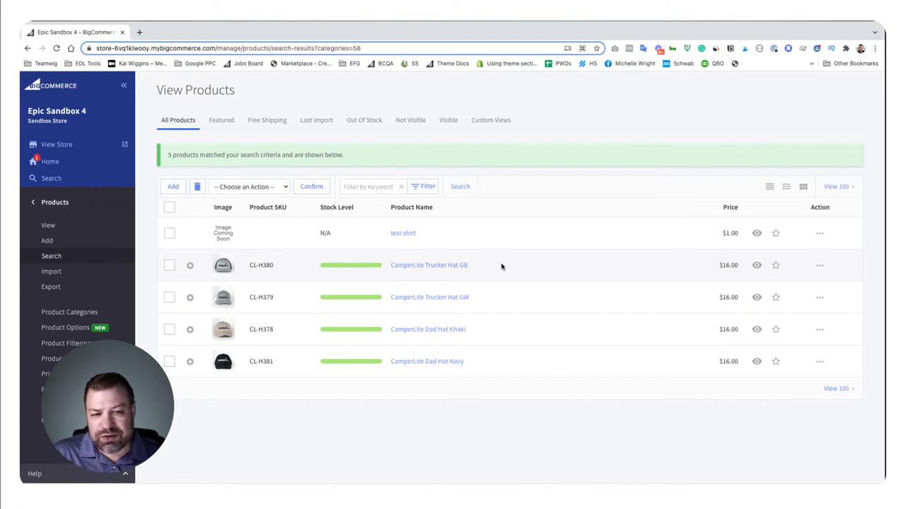
{"action": "mouse_move", "coordinate": [314, 251]}
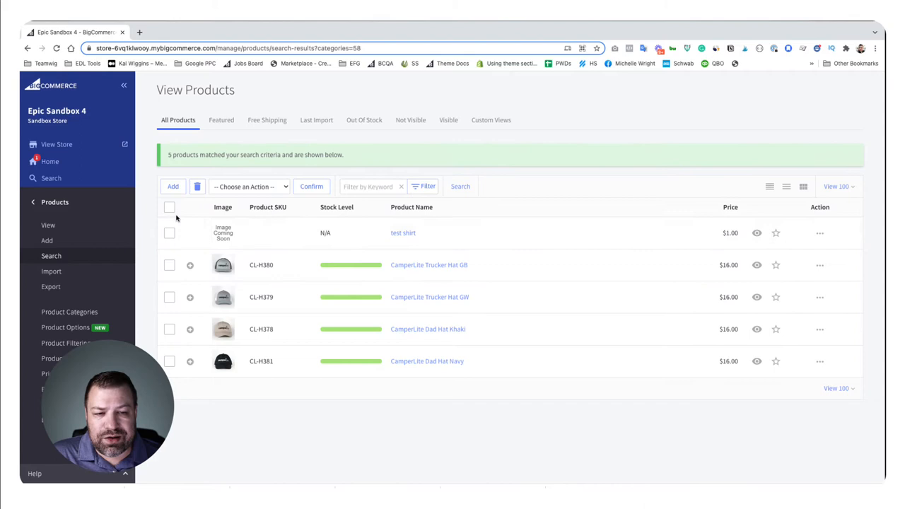
Step: Select all five Apparel products and launch Bulk Edit from the action dropdown
{"action": "left_click", "coordinate": [169, 206]}
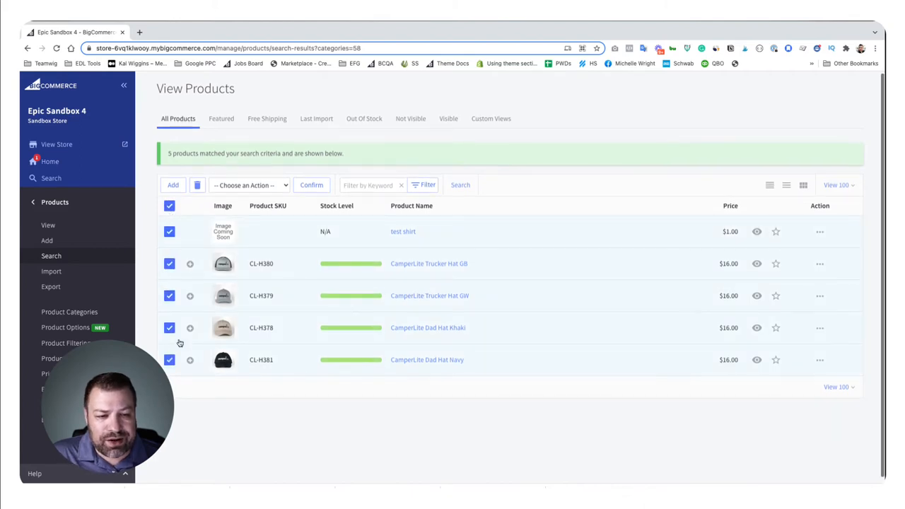
{"action": "mouse_move", "coordinate": [258, 375]}
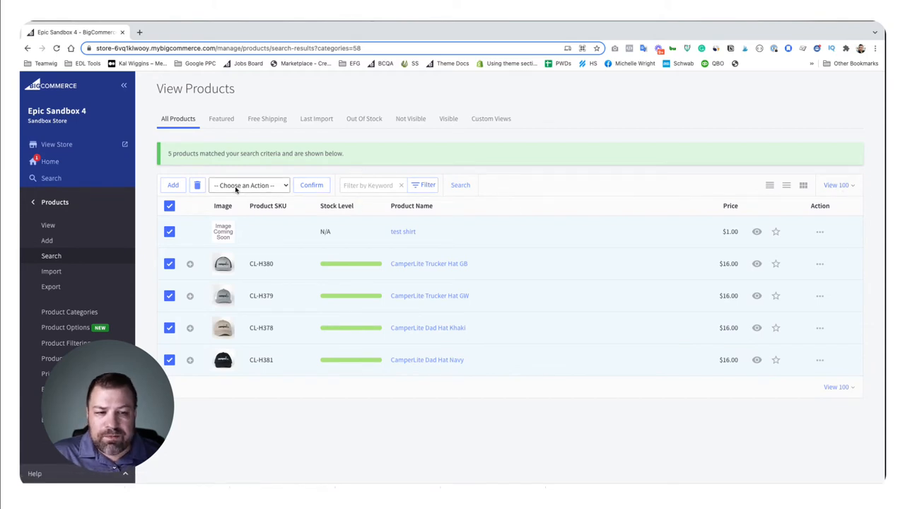
{"action": "left_click", "coordinate": [248, 185]}
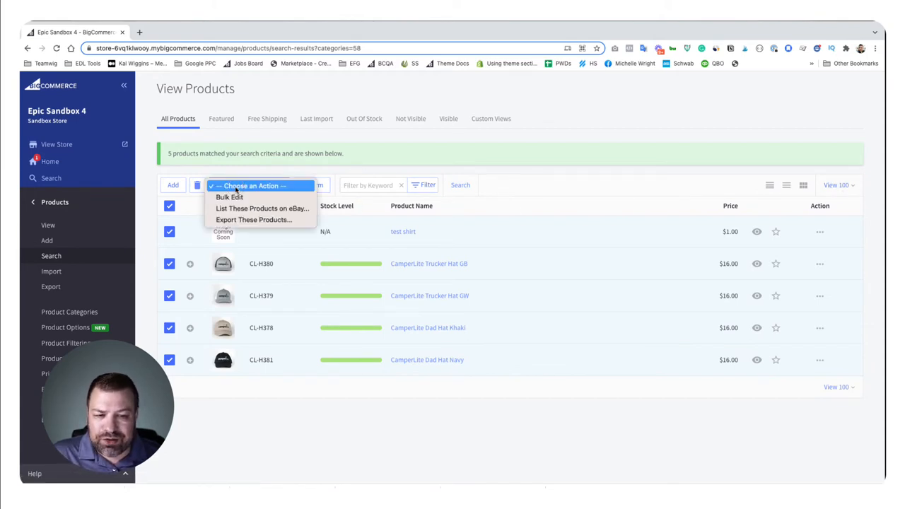
{"action": "left_click", "coordinate": [229, 196]}
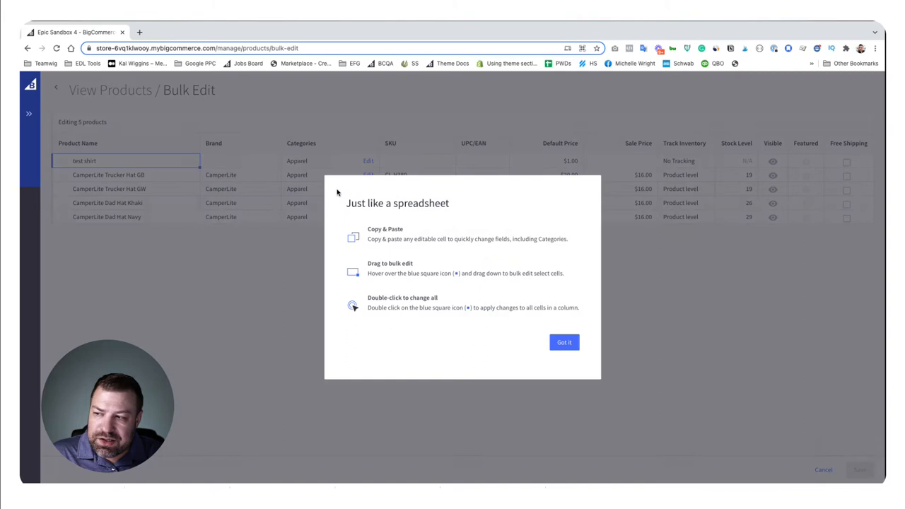
{"action": "mouse_move", "coordinate": [356, 262]}
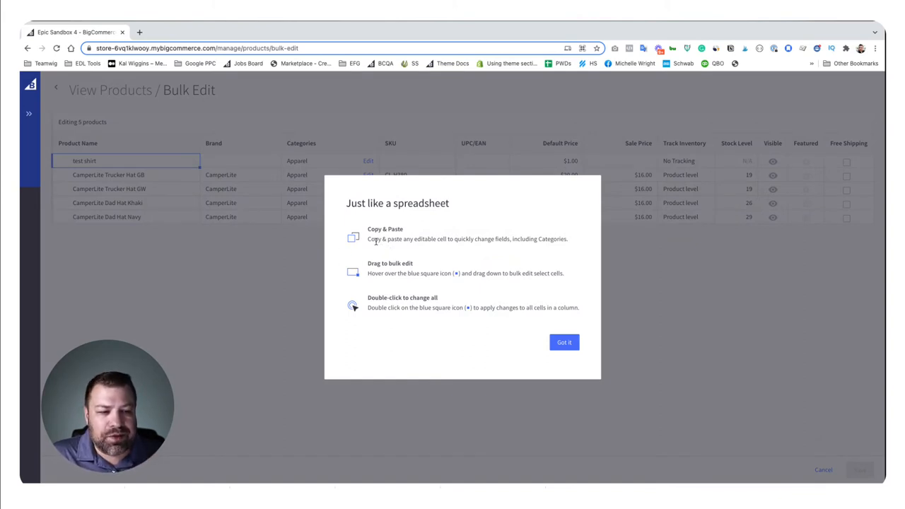
{"action": "mouse_move", "coordinate": [548, 239]}
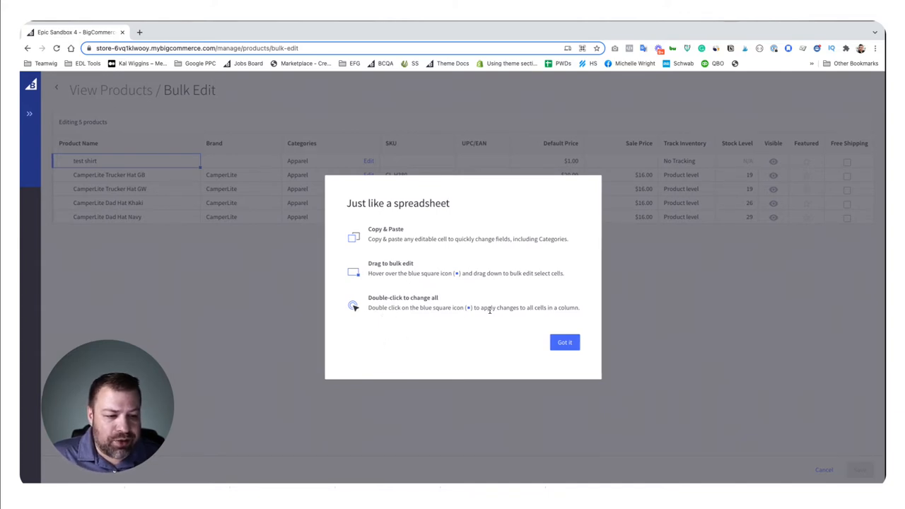
Step: Dismiss the 'Just like a spreadsheet' tips dialog with Got it
{"action": "left_click", "coordinate": [564, 342]}
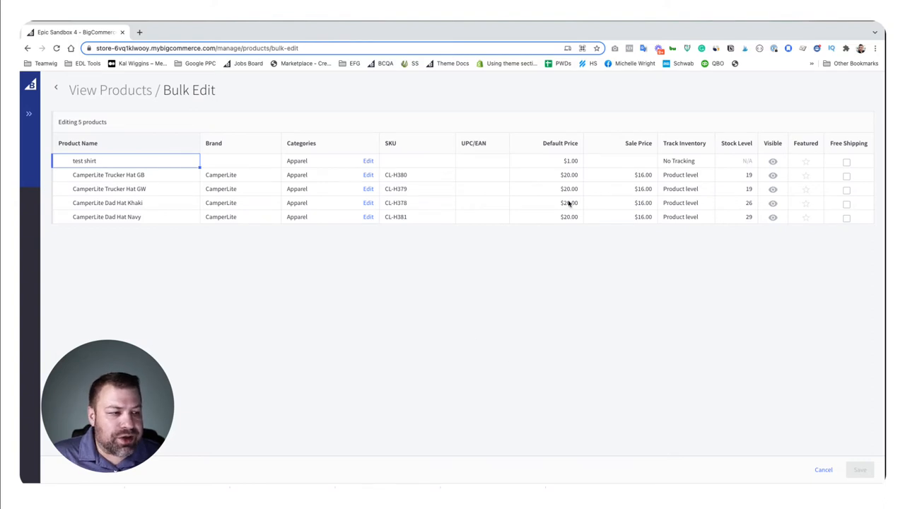
{"action": "mouse_move", "coordinate": [272, 177]}
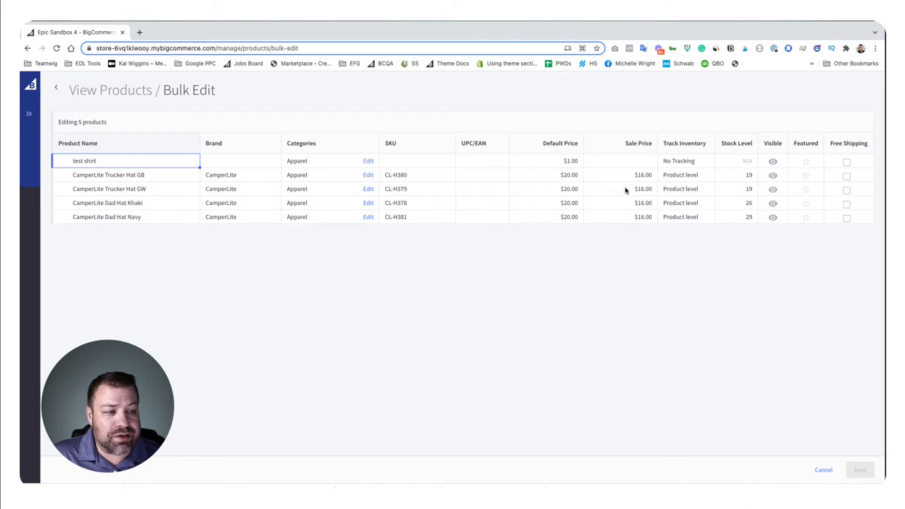
{"action": "mouse_move", "coordinate": [732, 152]}
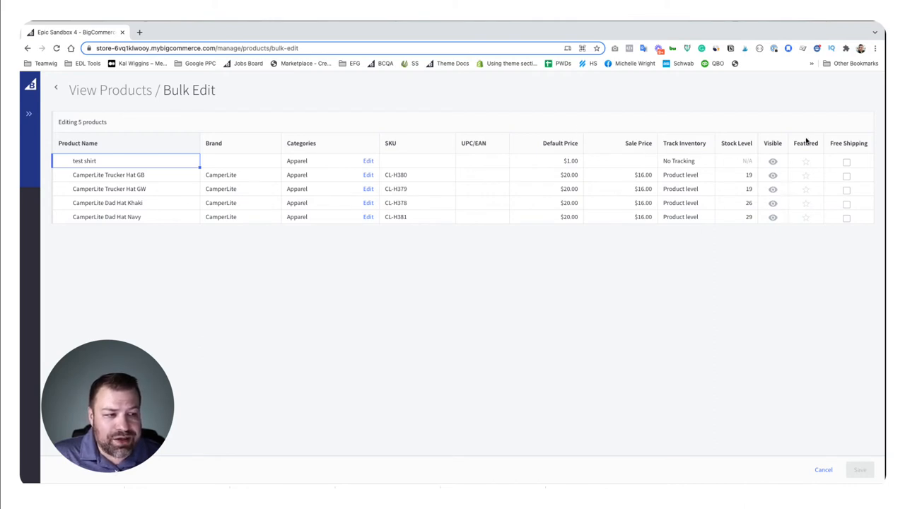
{"action": "left_click", "coordinate": [737, 175]}
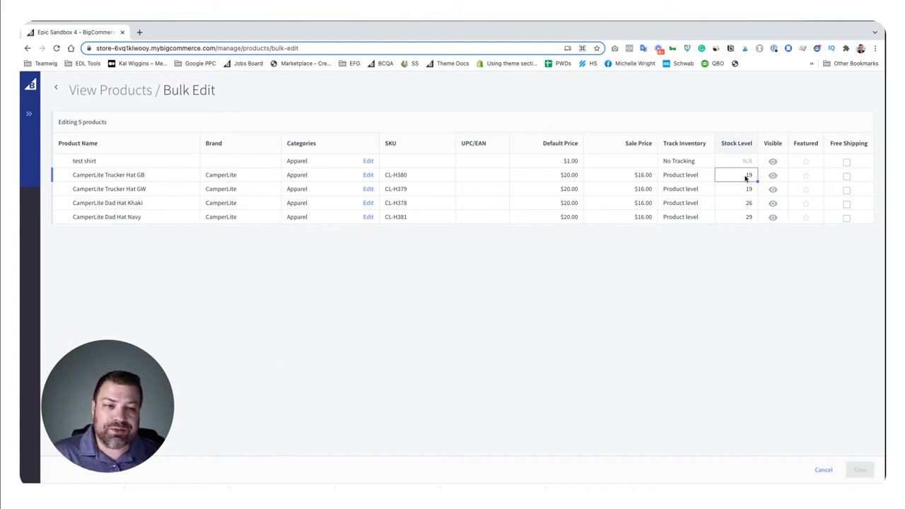
{"action": "mouse_move", "coordinate": [873, 159]}
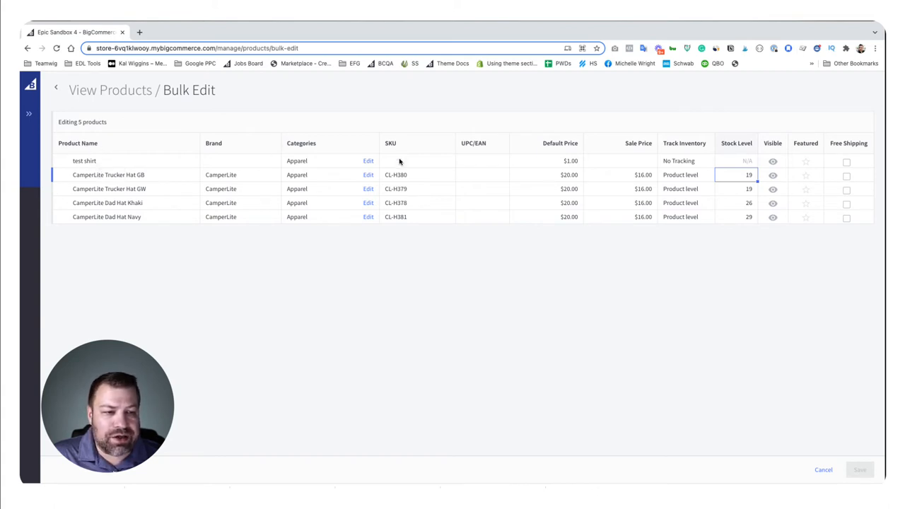
{"action": "left_click", "coordinate": [417, 161]}
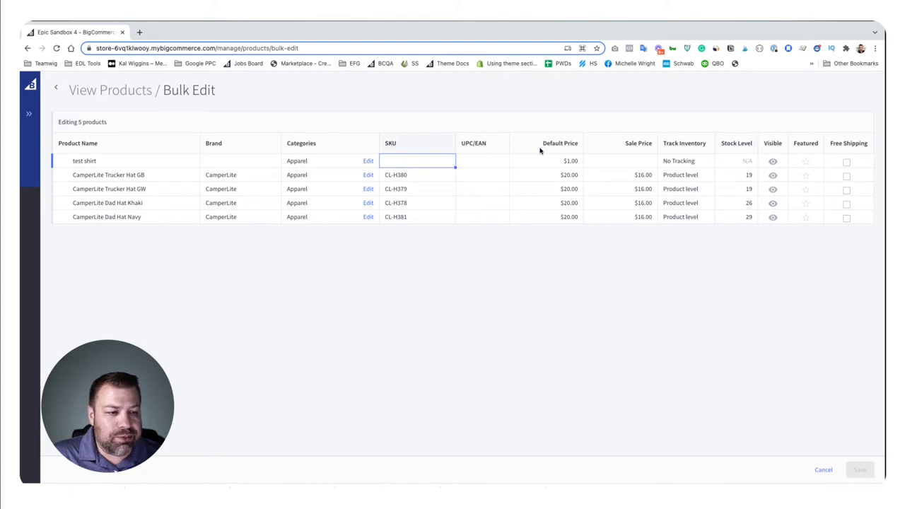
{"action": "mouse_move", "coordinate": [629, 144]}
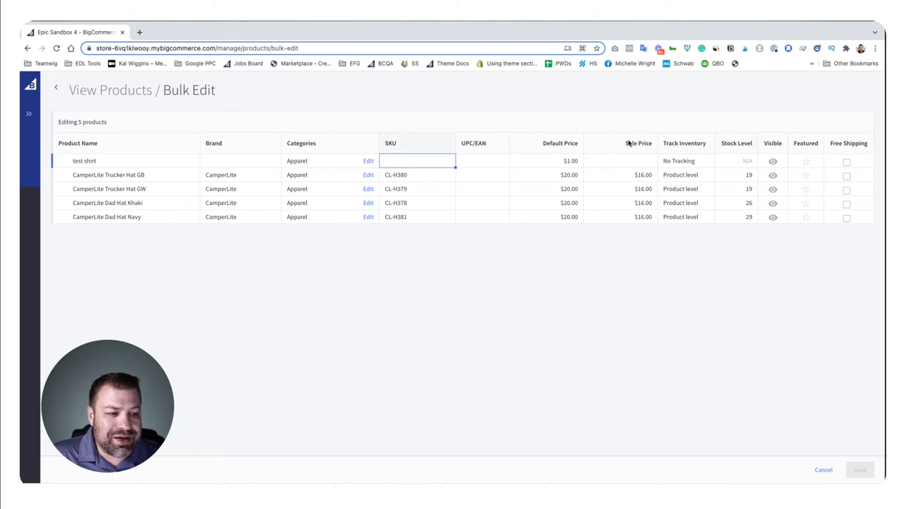
{"action": "mouse_move", "coordinate": [636, 272]}
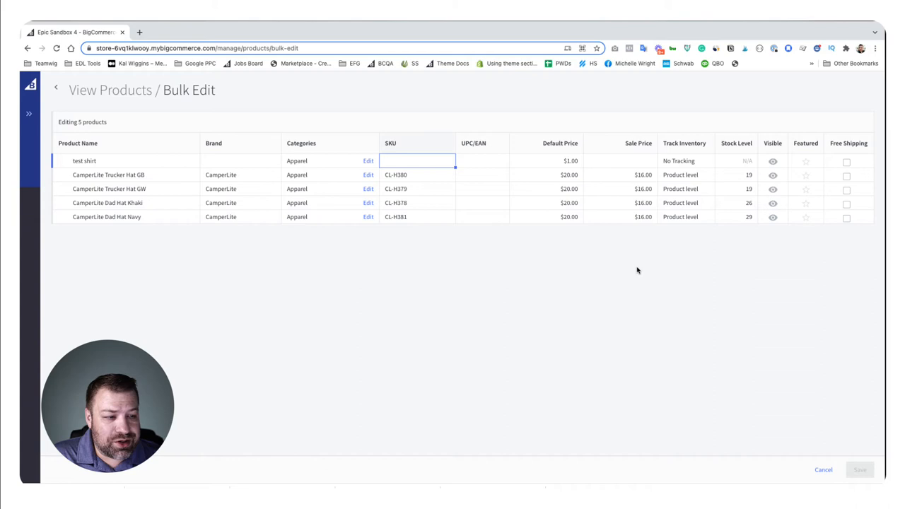
{"action": "mouse_move", "coordinate": [712, 161]}
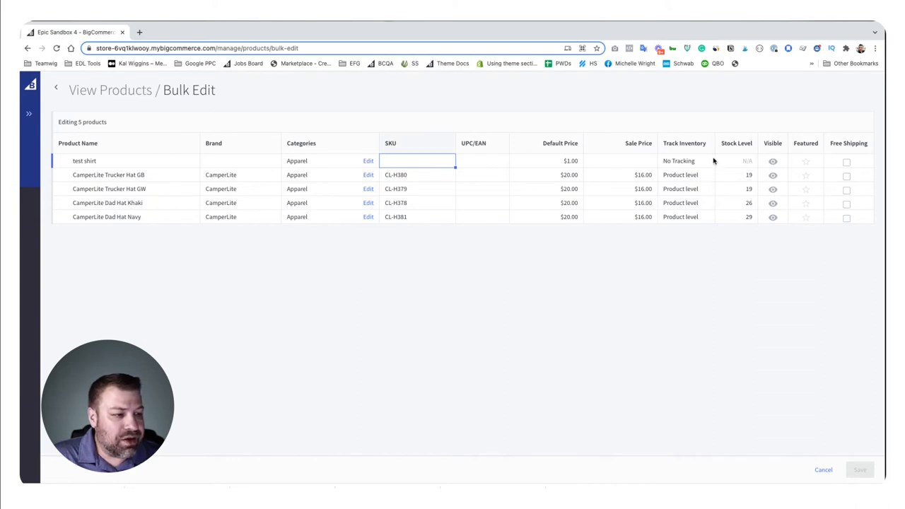
{"action": "mouse_move", "coordinate": [735, 175]}
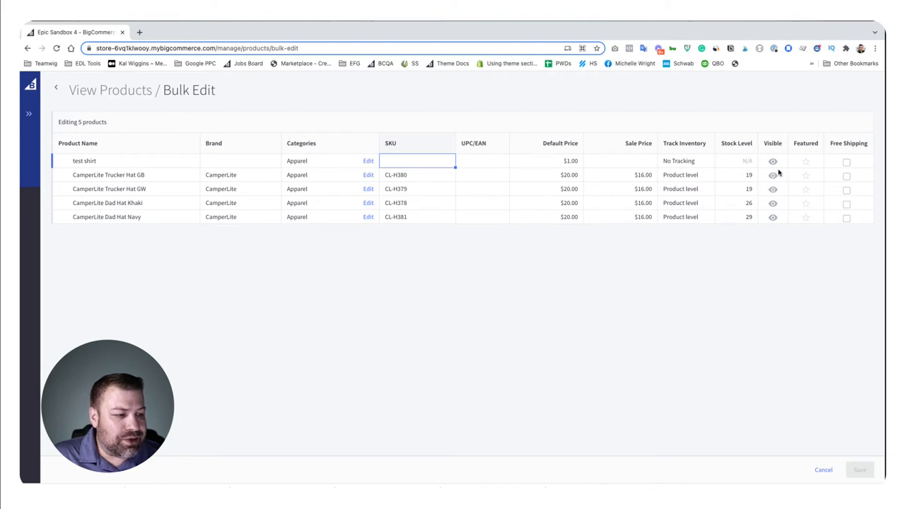
{"action": "mouse_move", "coordinate": [806, 164]}
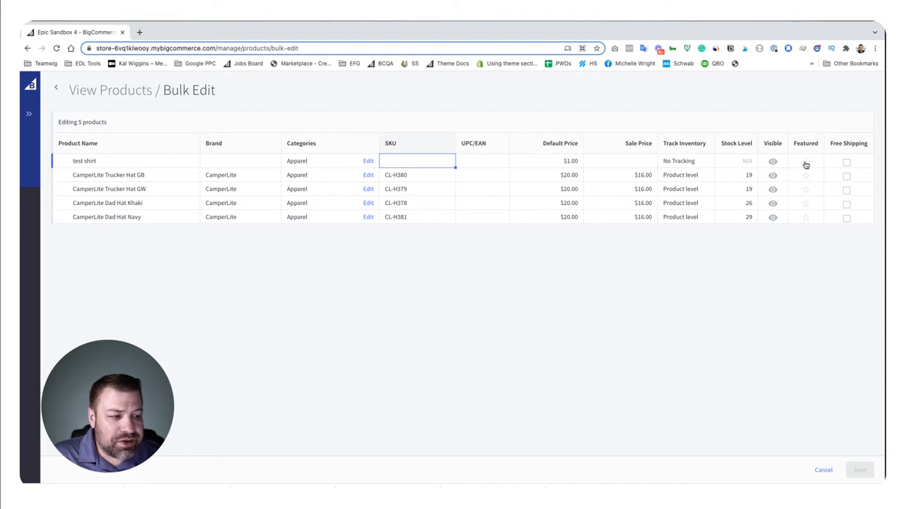
{"action": "mouse_move", "coordinate": [805, 223]}
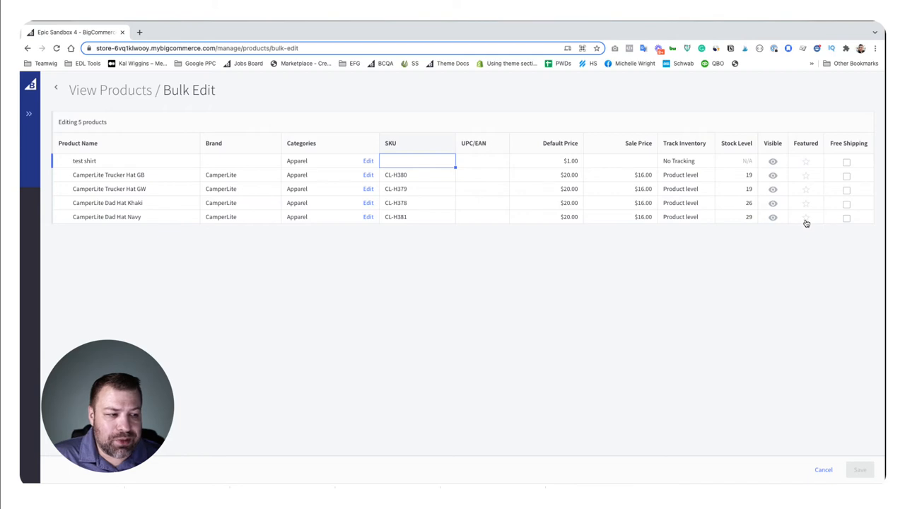
{"action": "mouse_move", "coordinate": [804, 206]}
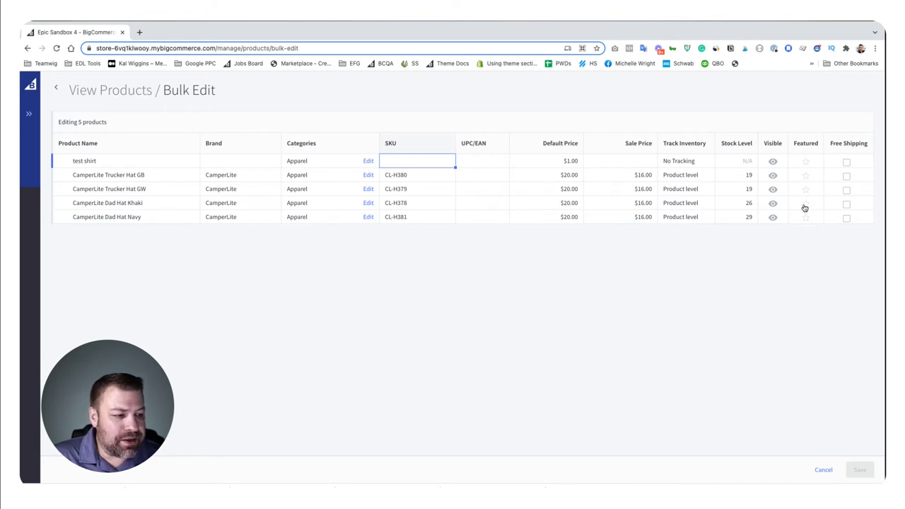
{"action": "mouse_move", "coordinate": [803, 221]}
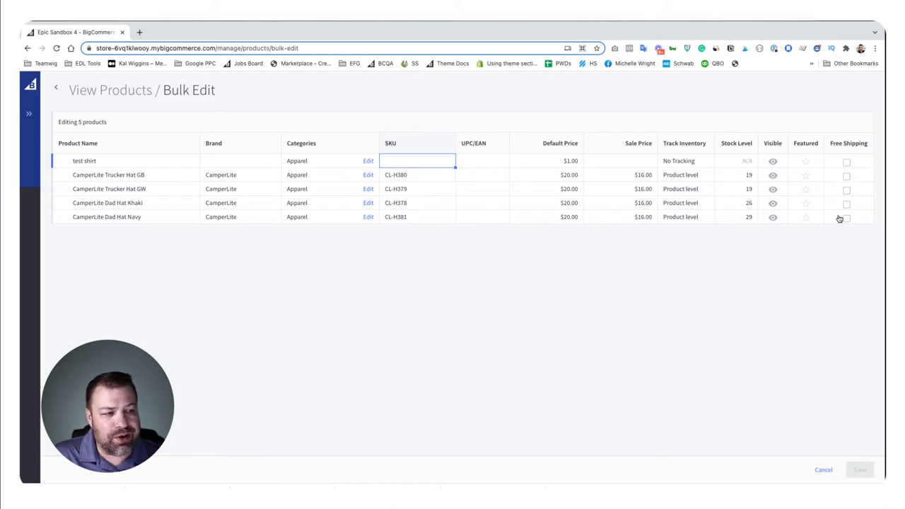
{"action": "mouse_move", "coordinate": [704, 226]}
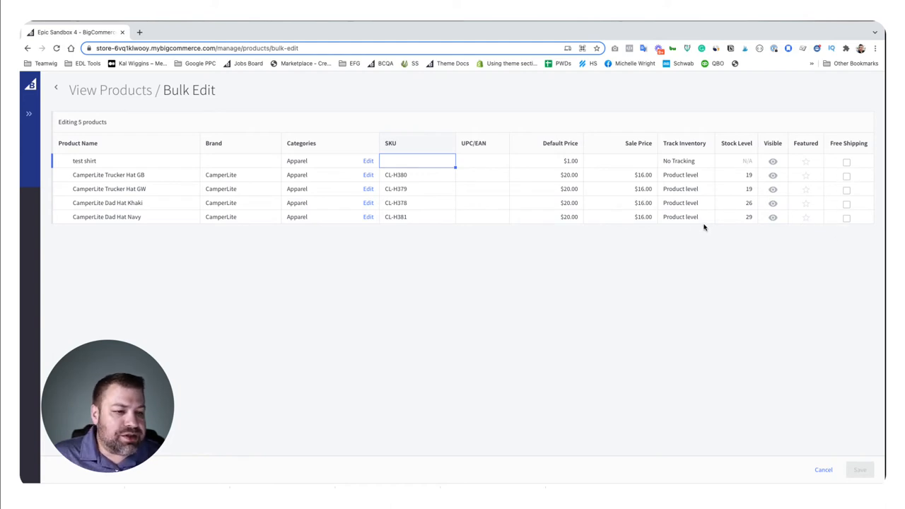
{"action": "mouse_move", "coordinate": [296, 171]}
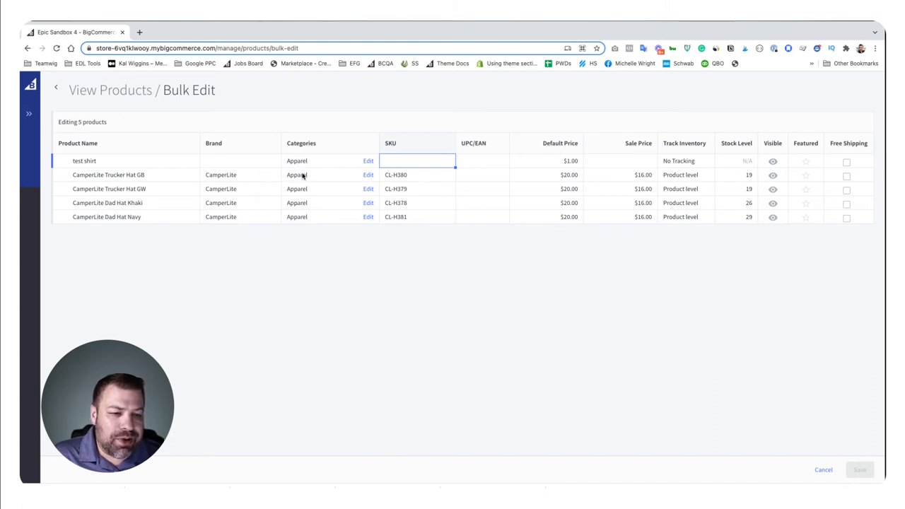
Step: Add Gear to the test shirt's categories and copy Gear, Apparel down to the other rows
{"action": "left_click", "coordinate": [368, 162]}
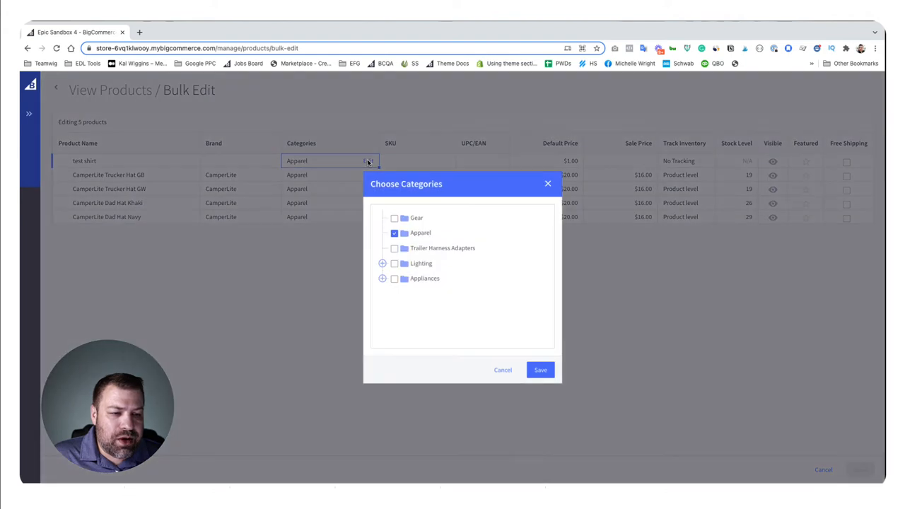
{"action": "mouse_move", "coordinate": [389, 252]}
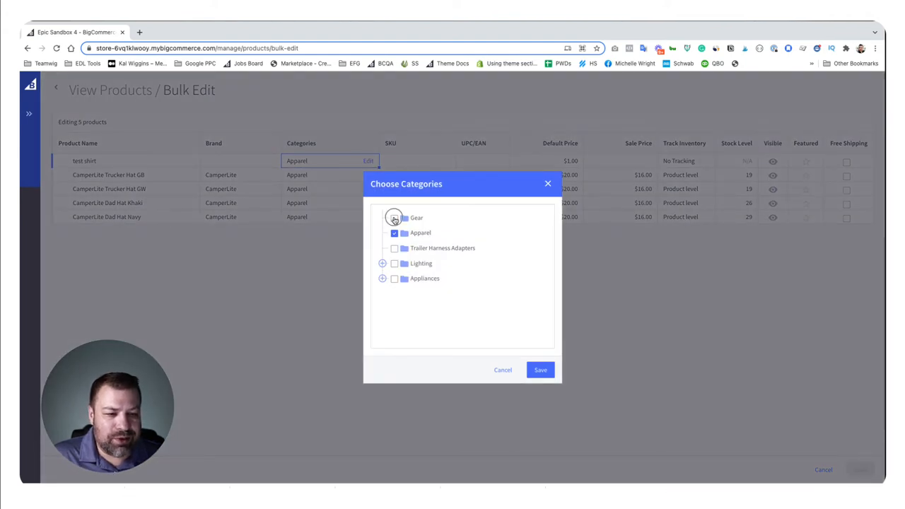
{"action": "left_click", "coordinate": [393, 217]}
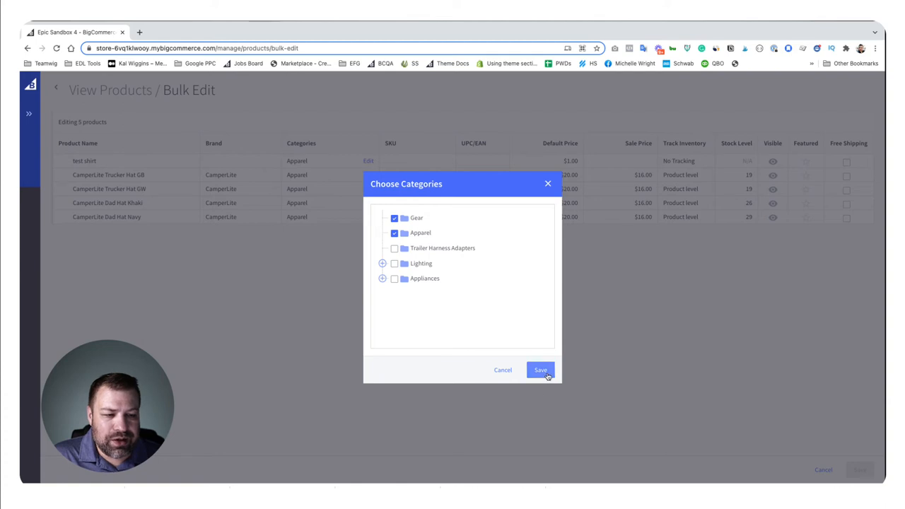
{"action": "mouse_move", "coordinate": [173, 159]}
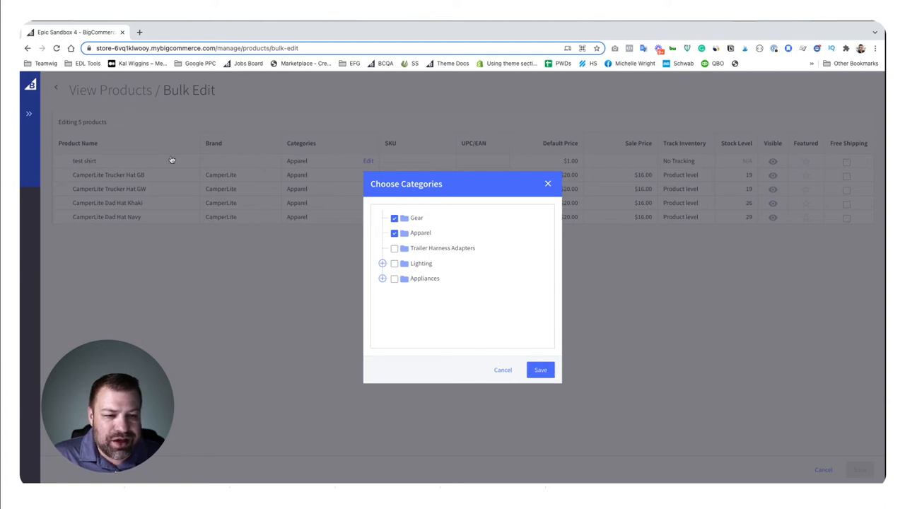
{"action": "left_click", "coordinate": [540, 370]}
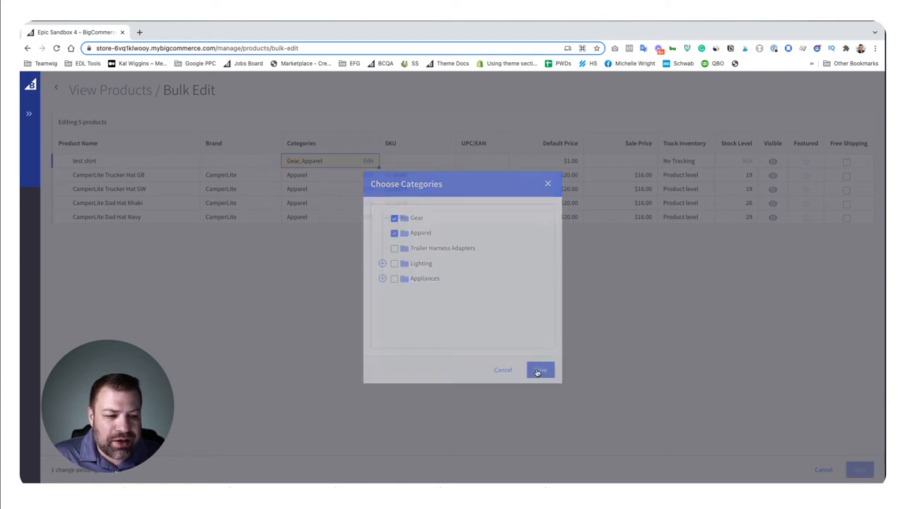
{"action": "left_click", "coordinate": [540, 370]}
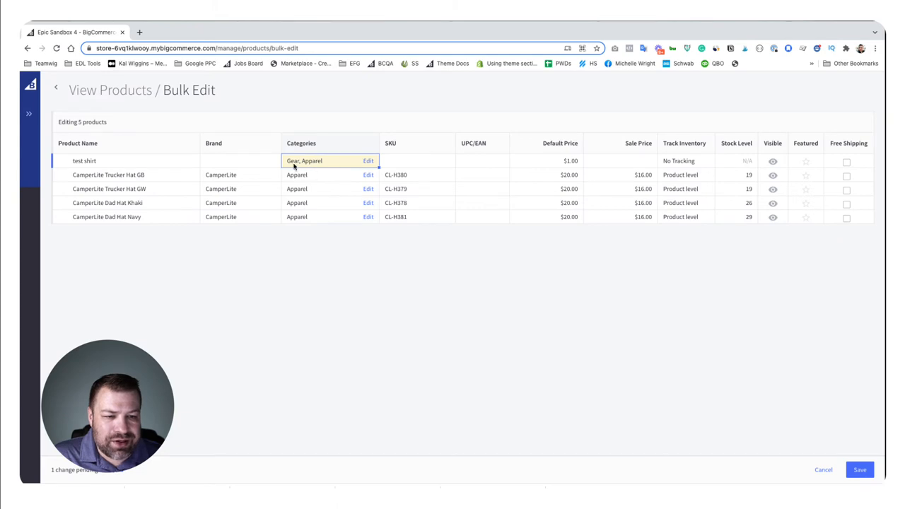
{"action": "mouse_move", "coordinate": [379, 171]}
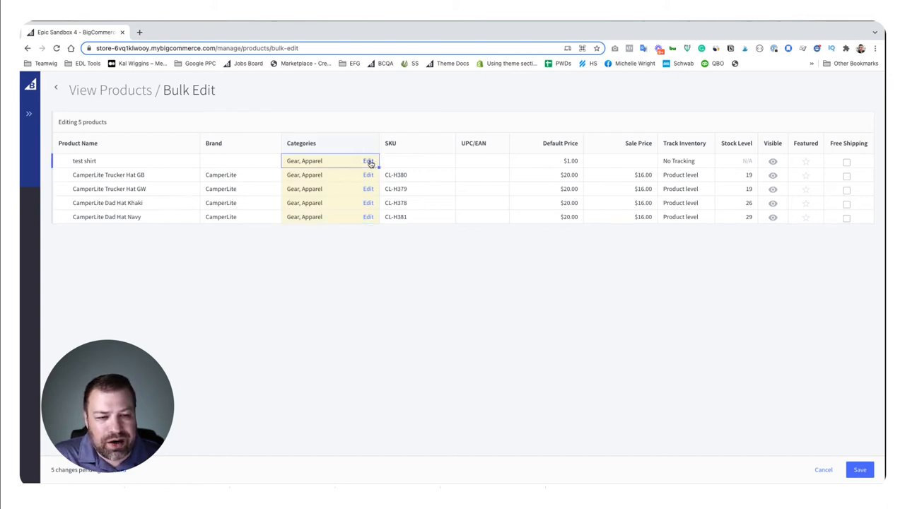
Step: Cancel the Gear category additions and enter a $15.00 sale price for the four hats
{"action": "left_click", "coordinate": [367, 162]}
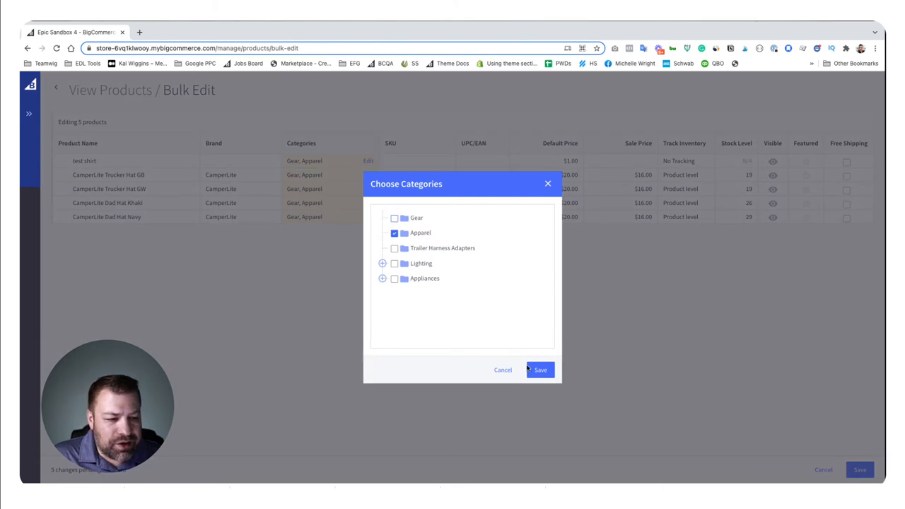
{"action": "left_click", "coordinate": [539, 370]}
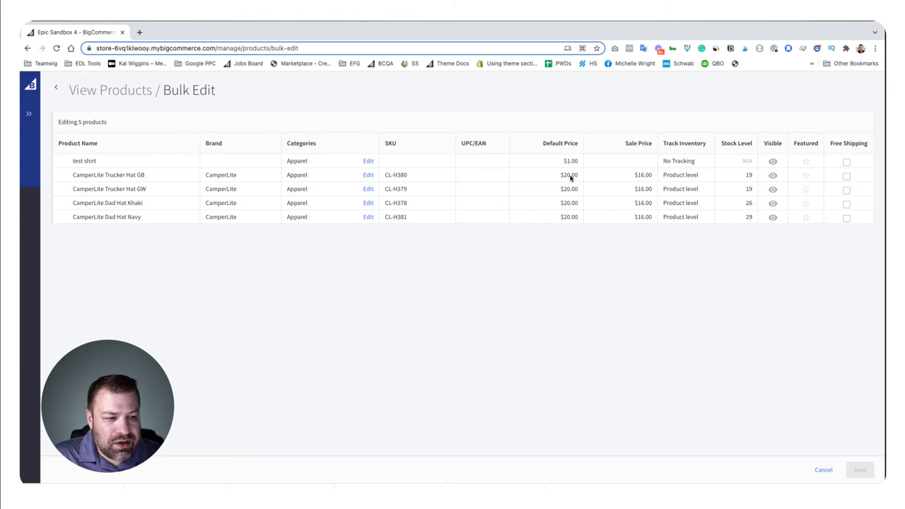
{"action": "left_click", "coordinate": [621, 175]}
{"action": "type", "text": "5"}
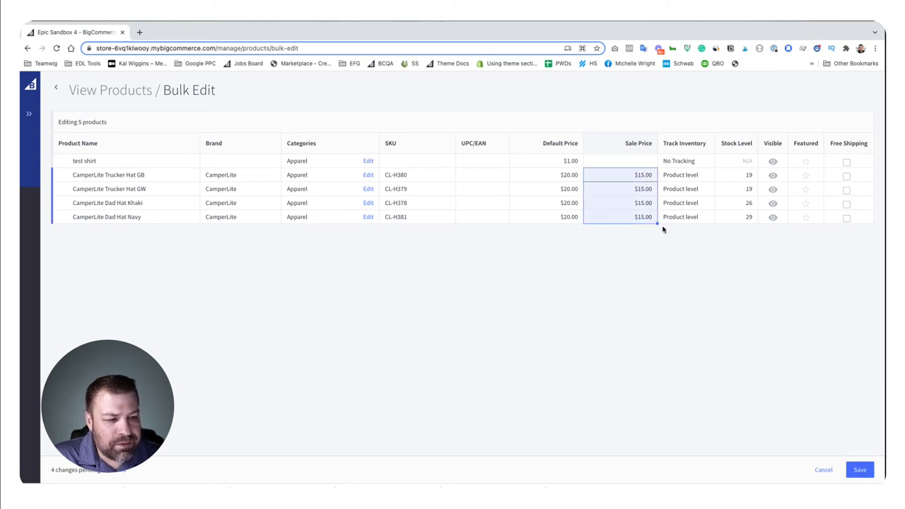
Step: Cancel the pending bulk edits so the hats return to $16.00
{"action": "left_click", "coordinate": [621, 175]}
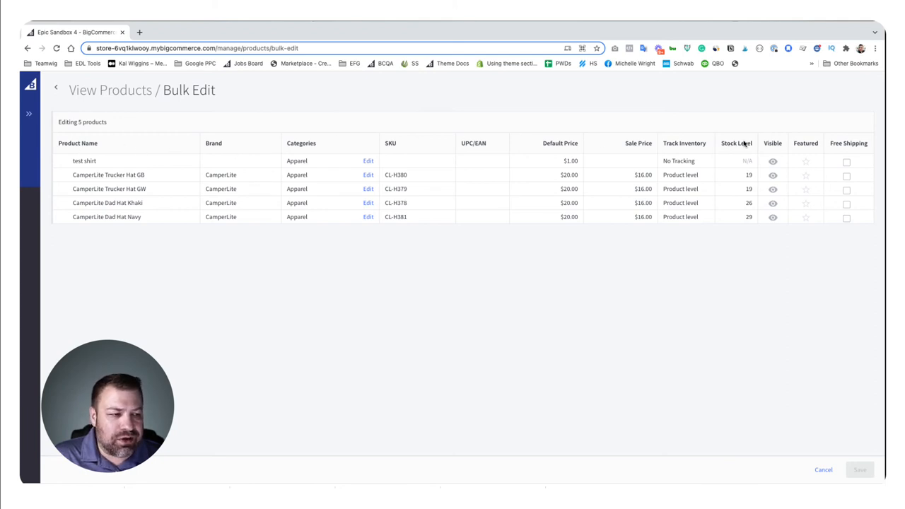
{"action": "mouse_move", "coordinate": [848, 155]}
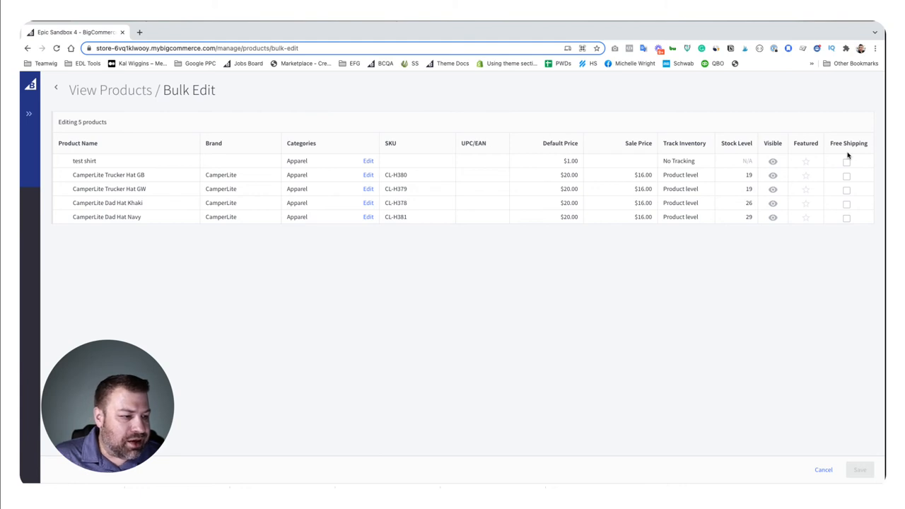
Step: Star the Trucker Hat GB, Trucker Hat GW and Dad Hat Khaki as Featured and save the 4 changes
{"action": "left_click", "coordinate": [806, 176]}
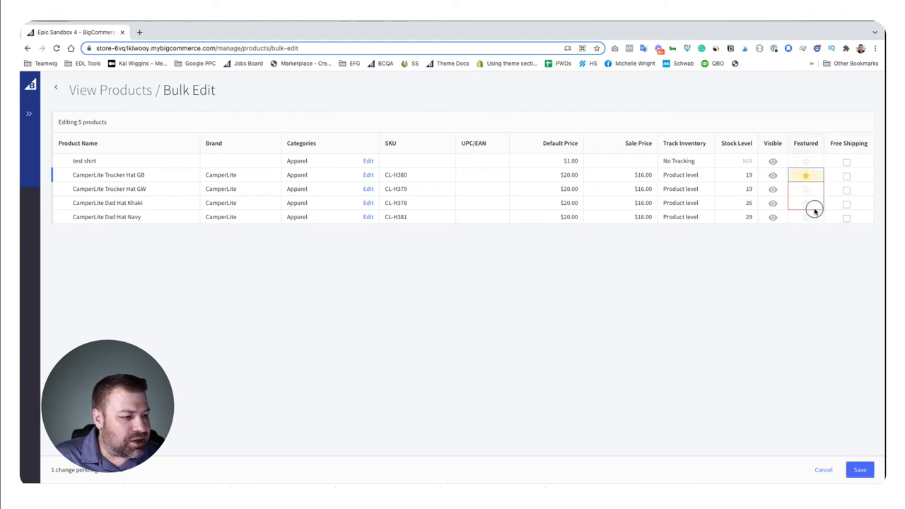
{"action": "left_click", "coordinate": [805, 204]}
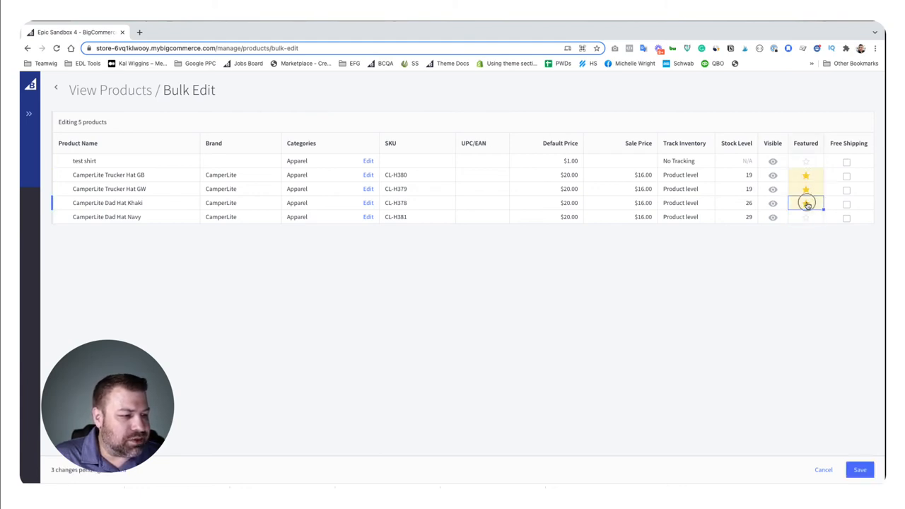
{"action": "left_click", "coordinate": [805, 218]}
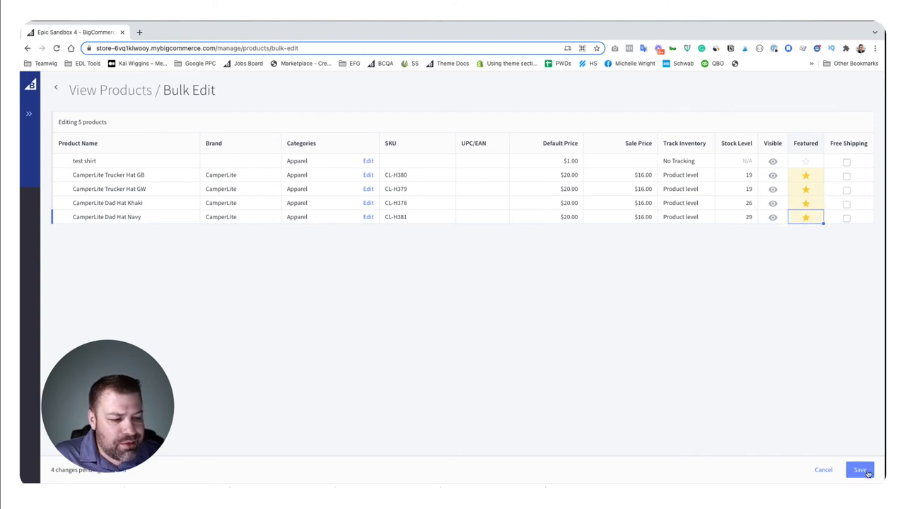
{"action": "left_click", "coordinate": [860, 469]}
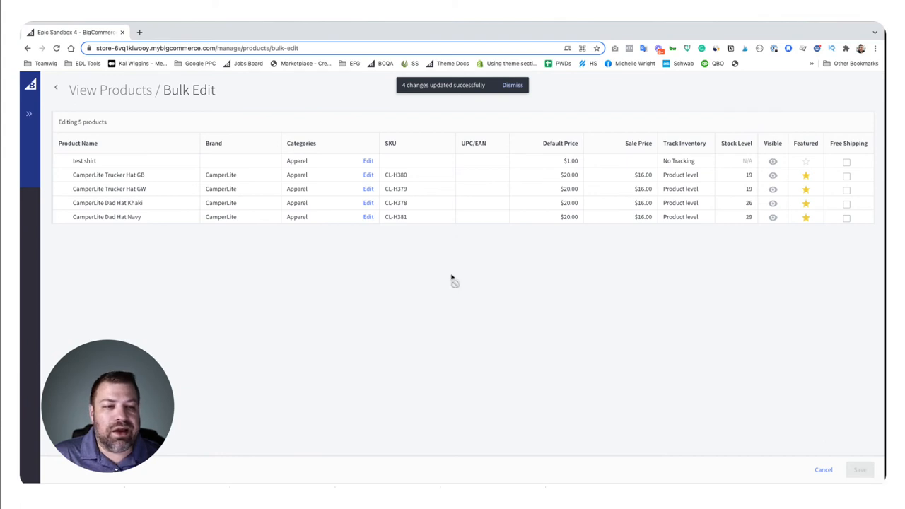
{"action": "mouse_move", "coordinate": [750, 214]}
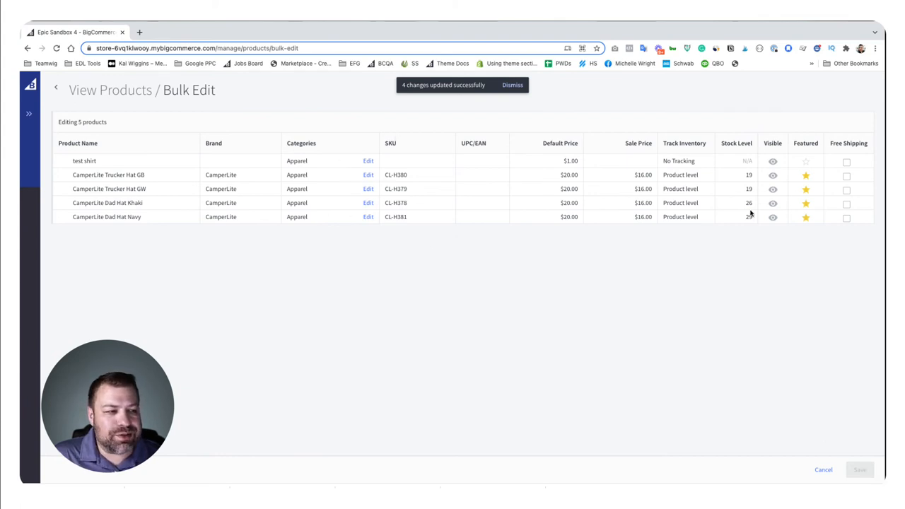
{"action": "left_click", "coordinate": [512, 84]}
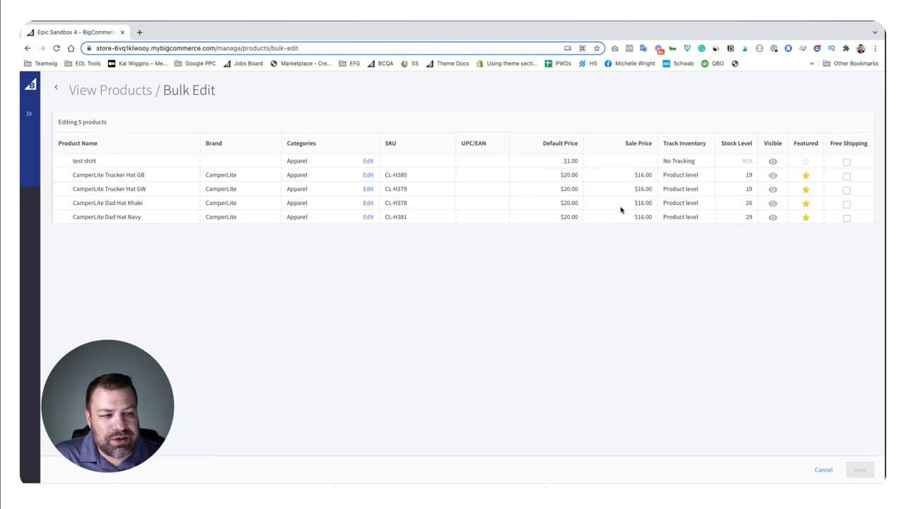
{"action": "mouse_move", "coordinate": [625, 179]}
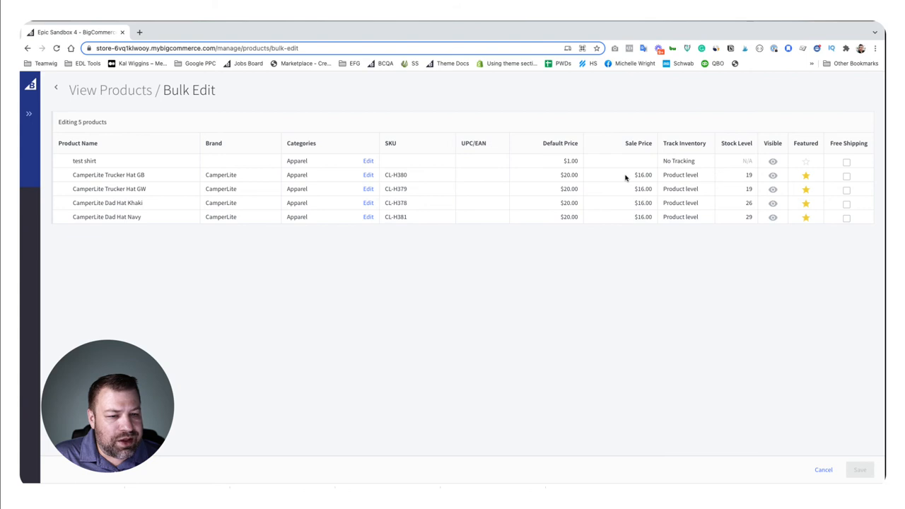
{"action": "mouse_move", "coordinate": [228, 184]}
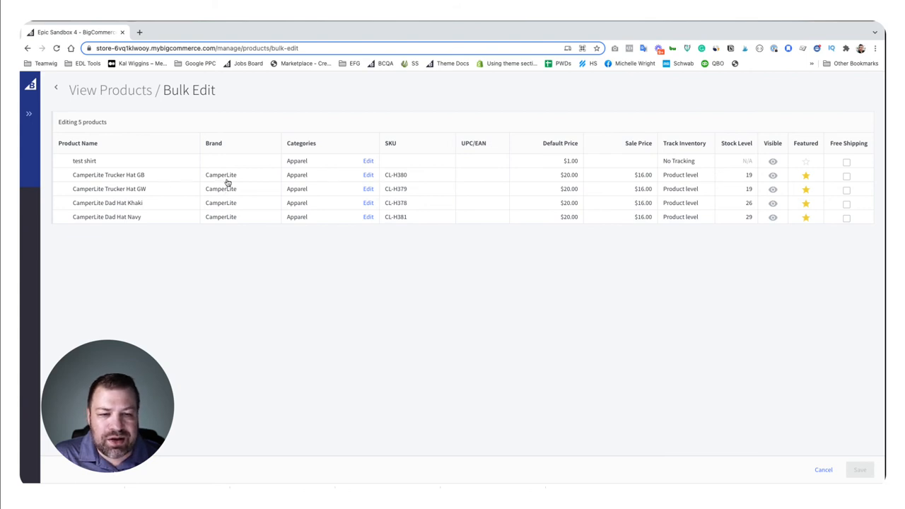
Step: Set the test shirt's brand to CamperLite and save the 1 change
{"action": "left_click", "coordinate": [237, 161]}
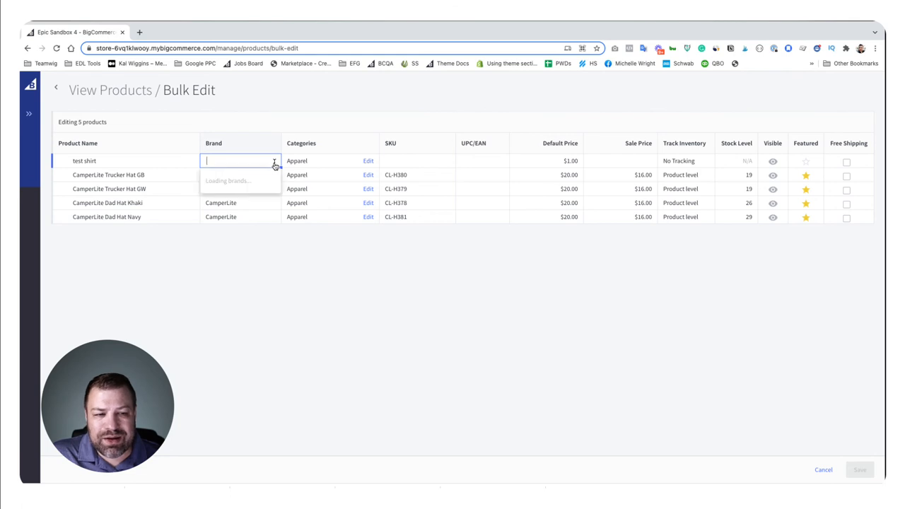
{"action": "left_click", "coordinate": [220, 175]}
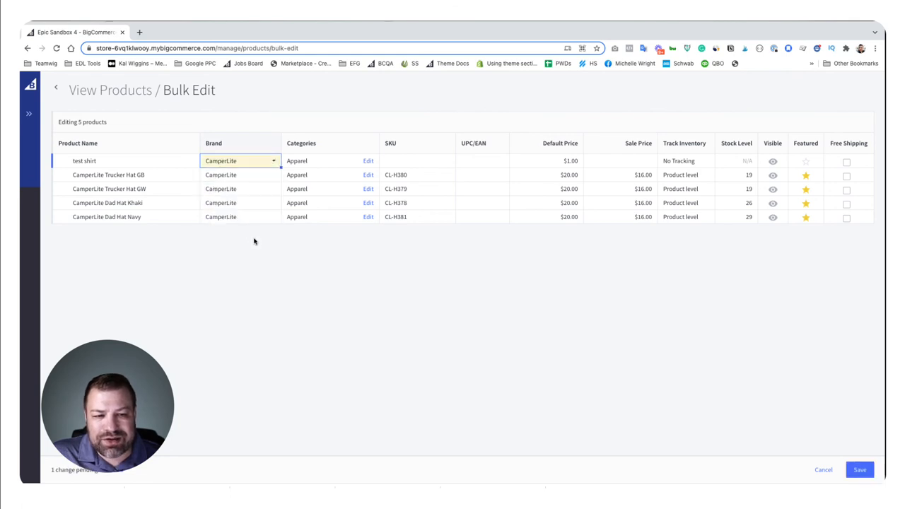
{"action": "mouse_move", "coordinate": [97, 164]}
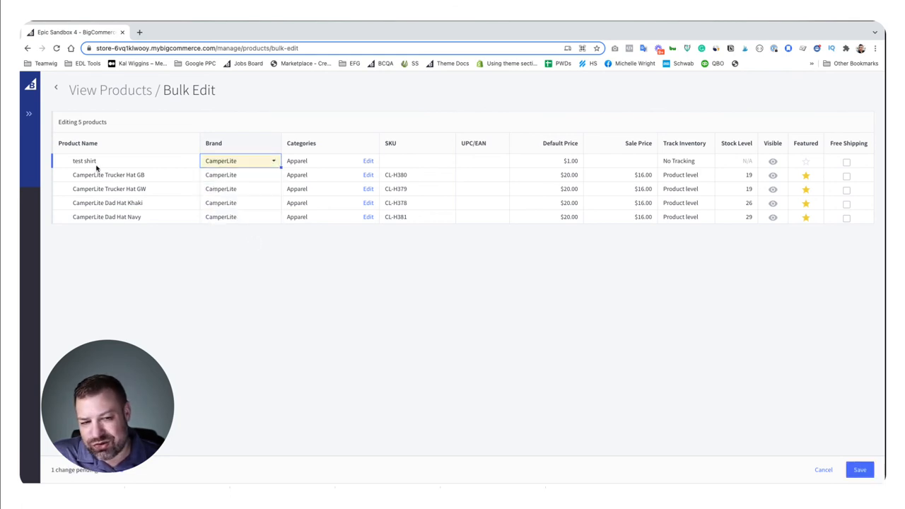
{"action": "left_click", "coordinate": [860, 469]}
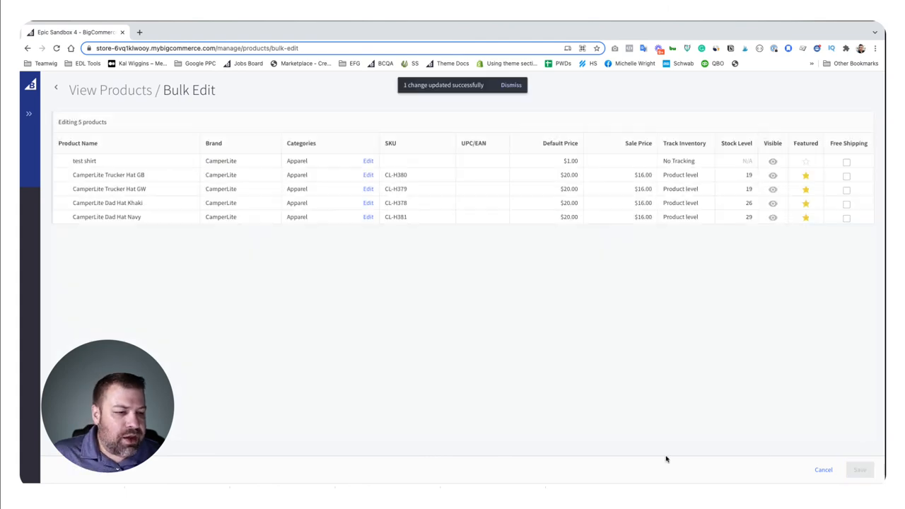